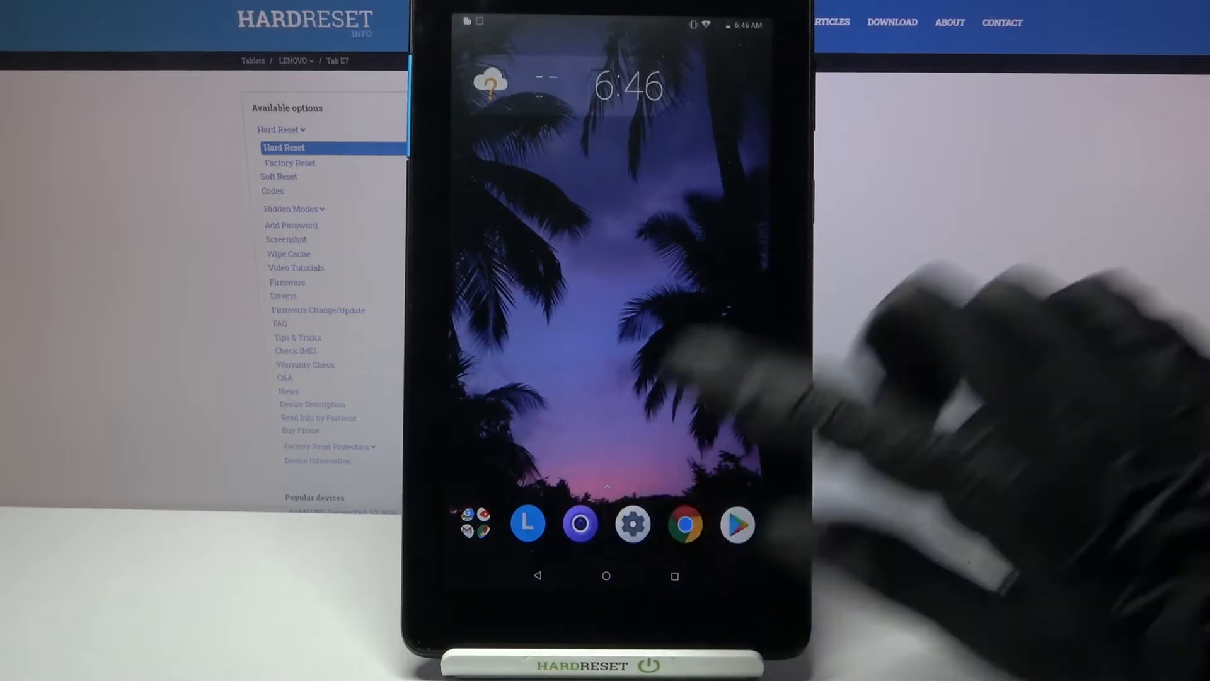
# - Go from Settings > Storage into the Files junk list of temporary app and log files
pyautogui.click(632, 524)
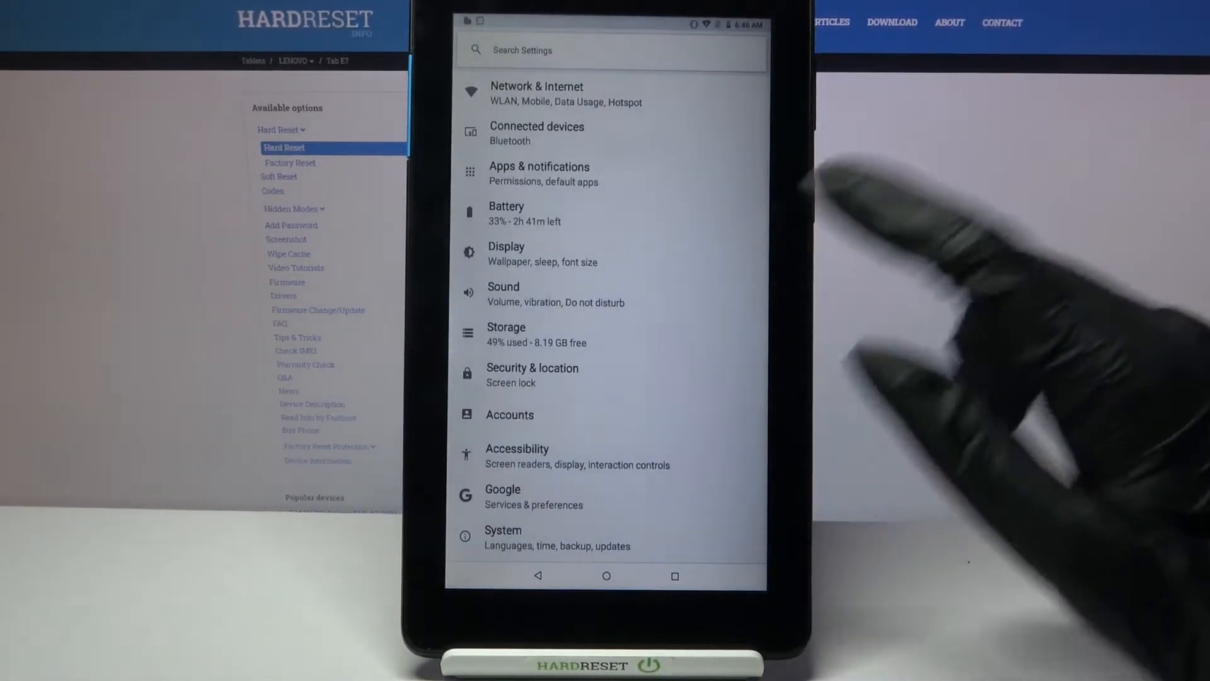
pyautogui.click(506, 334)
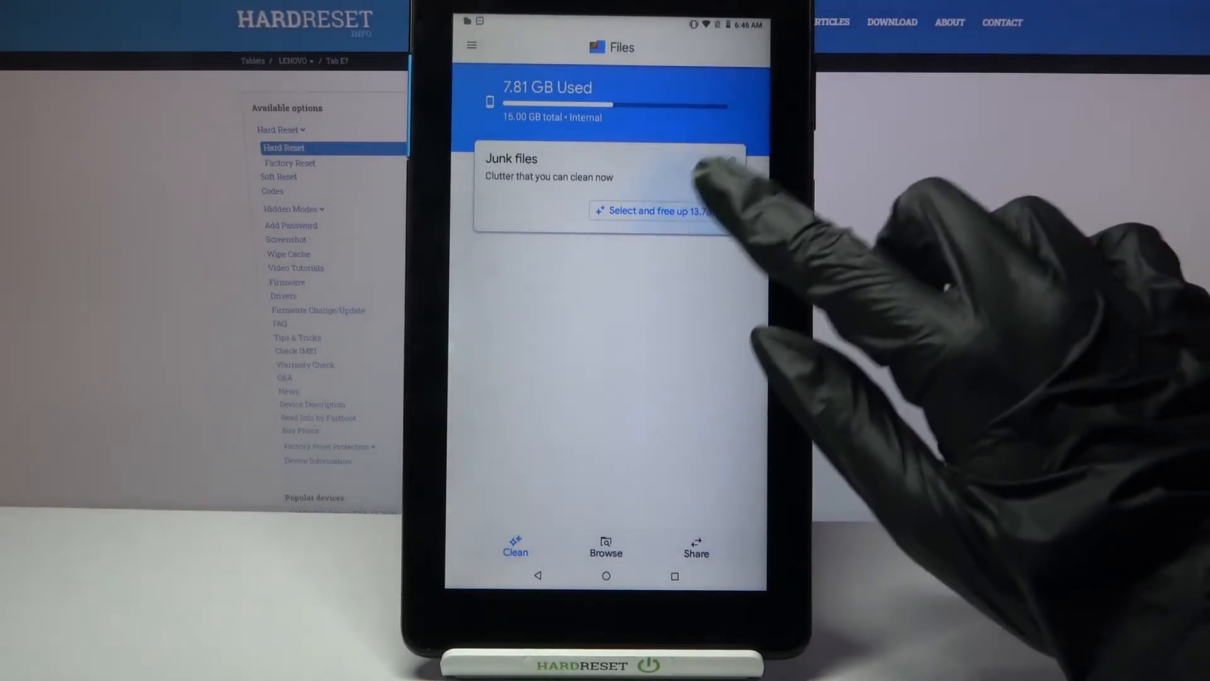
pyautogui.click(652, 210)
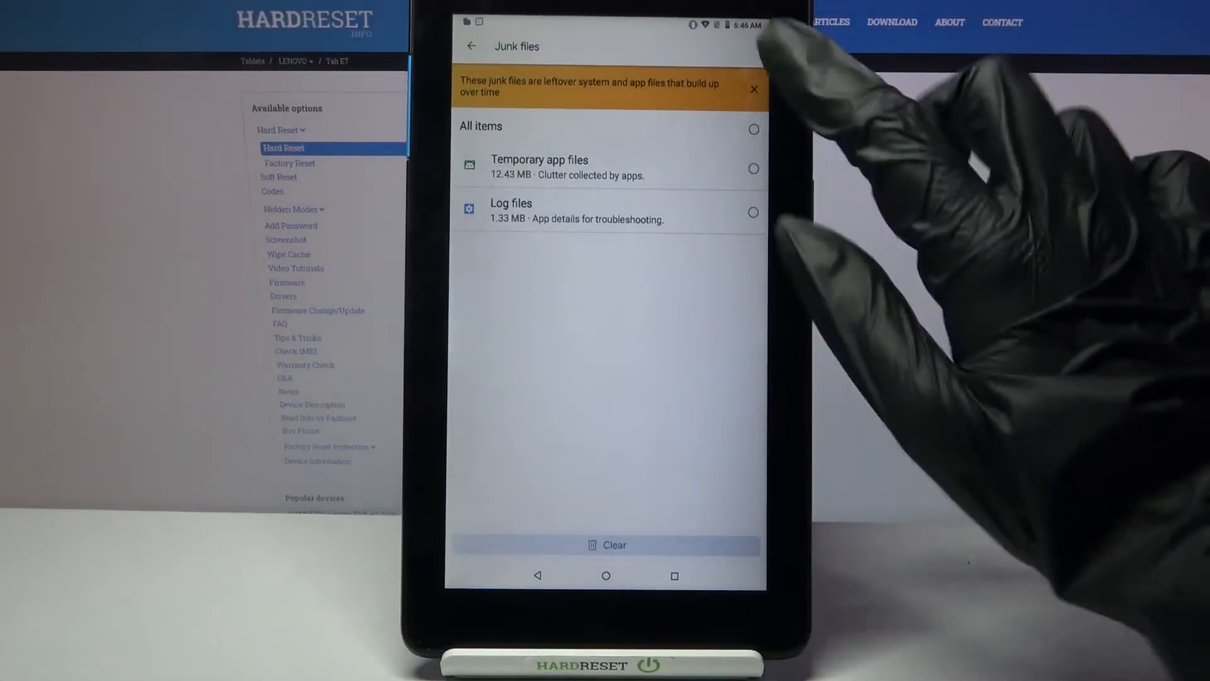
# - Select all junk items (about 13.76 MB) and confirm clearing them
pyautogui.click(754, 169)
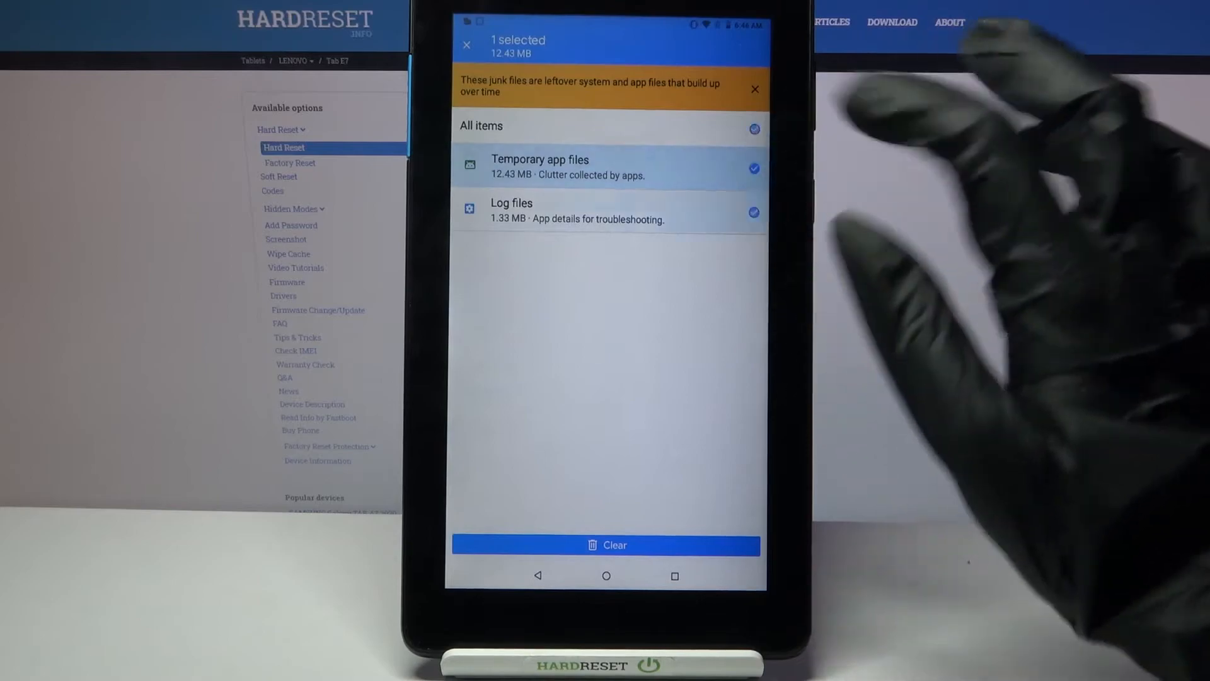
pyautogui.click(615, 544)
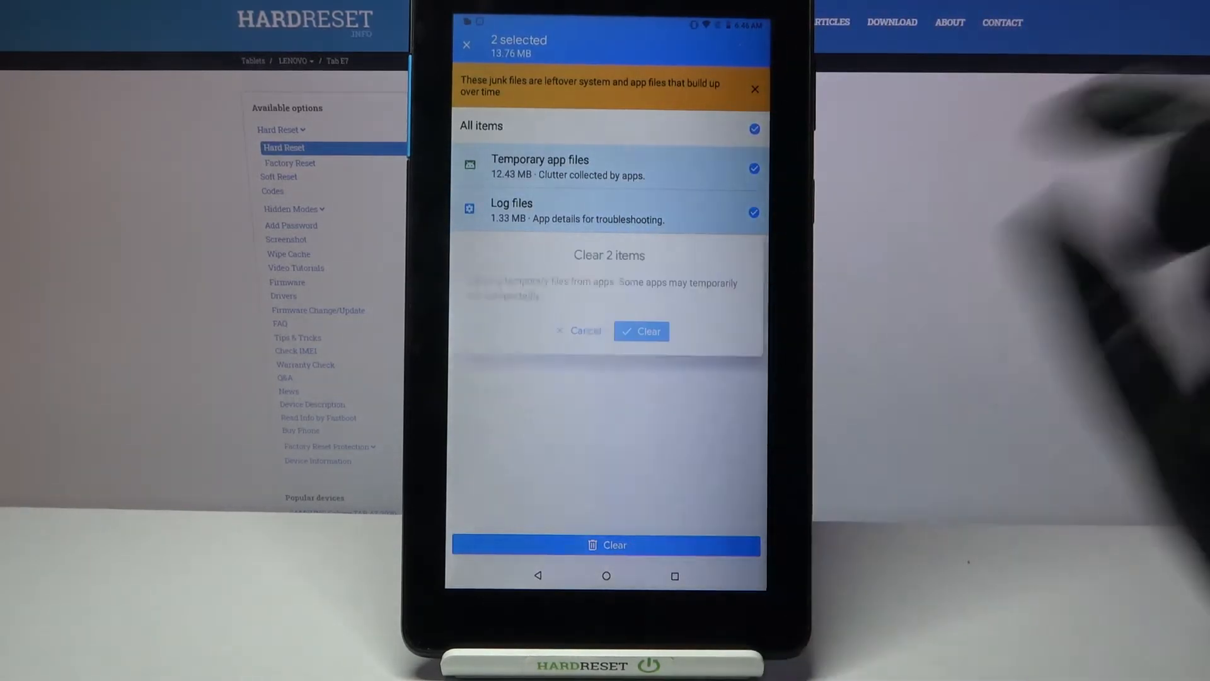
pyautogui.click(640, 331)
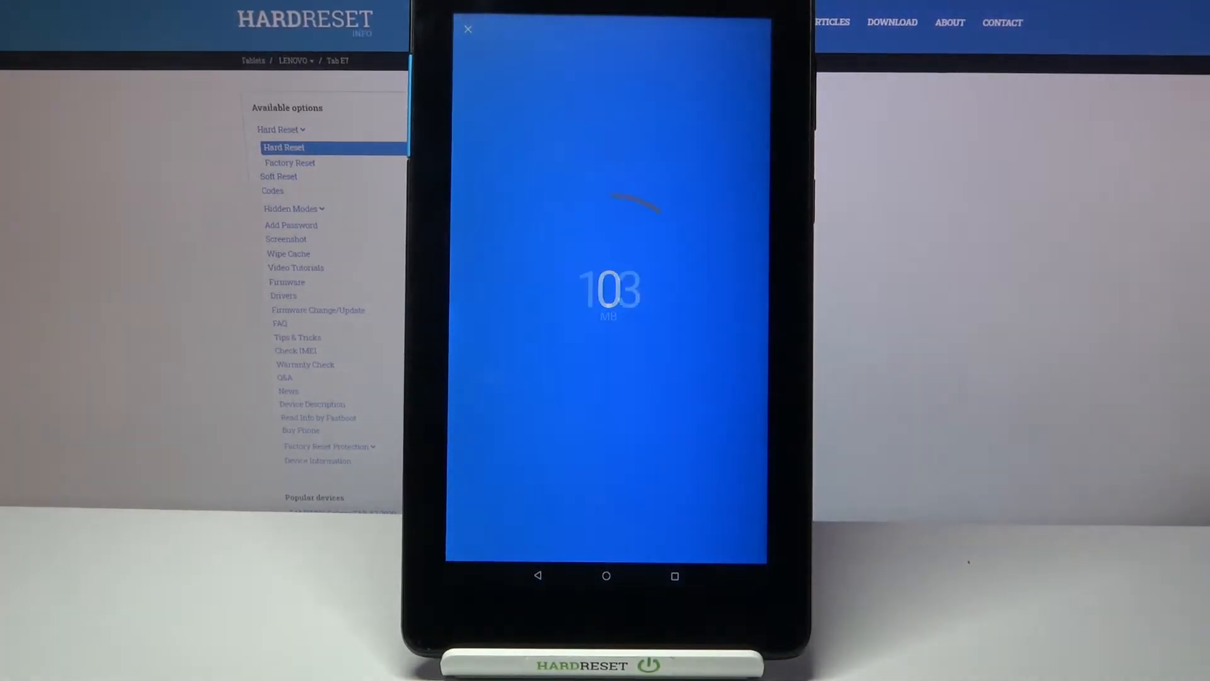